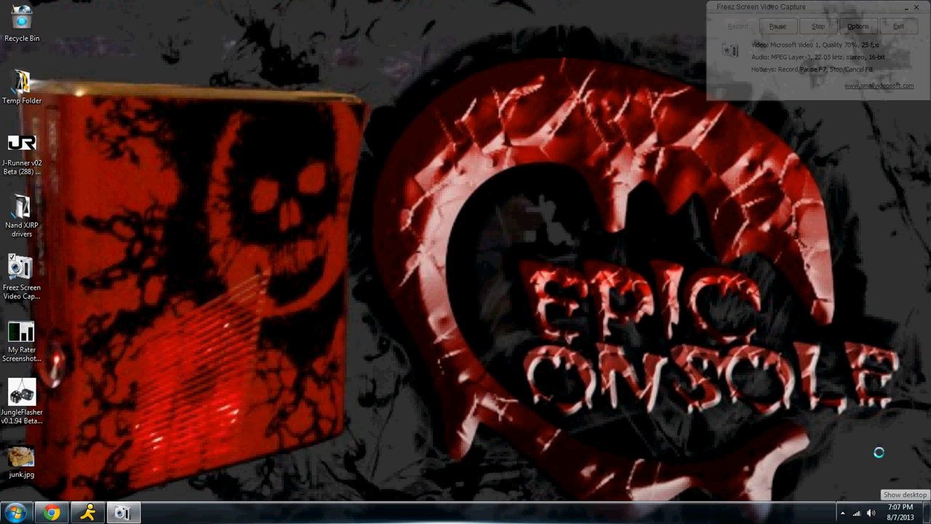
Open the J-Runner v02 Beta folder from the desktop in Explorer
{"action": "left_click", "coordinate": [737, 26]}
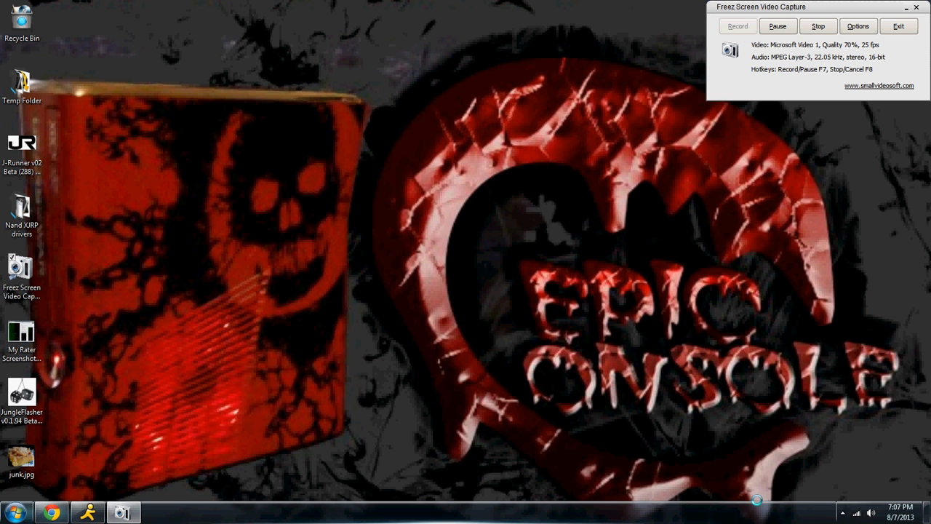
{"action": "mouse_move", "coordinate": [756, 497]}
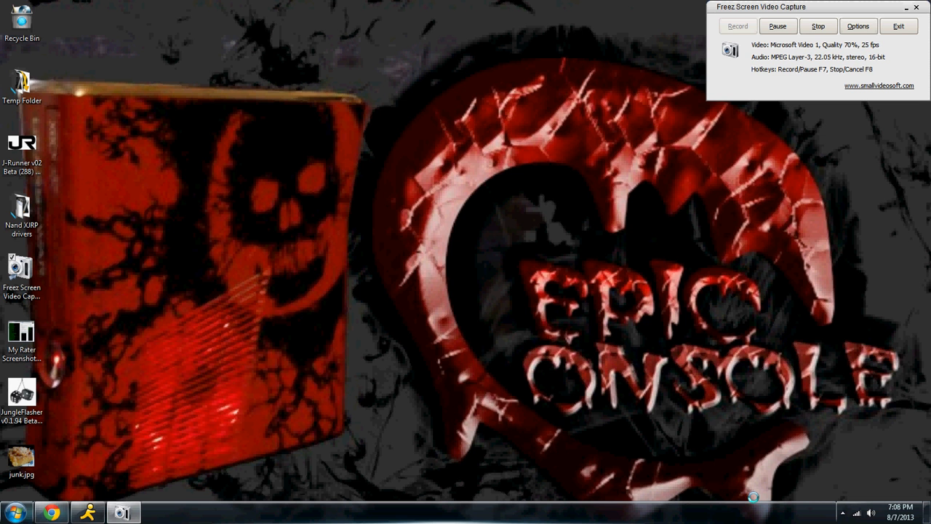
{"action": "mouse_move", "coordinate": [400, 275]}
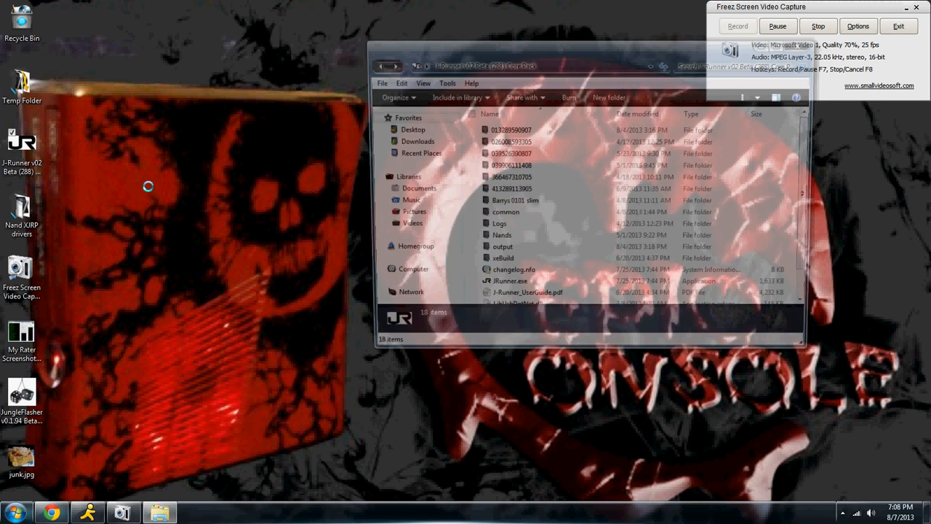
Launch JRunner.exe from the J-Runner folder
{"action": "left_click", "coordinate": [507, 288]}
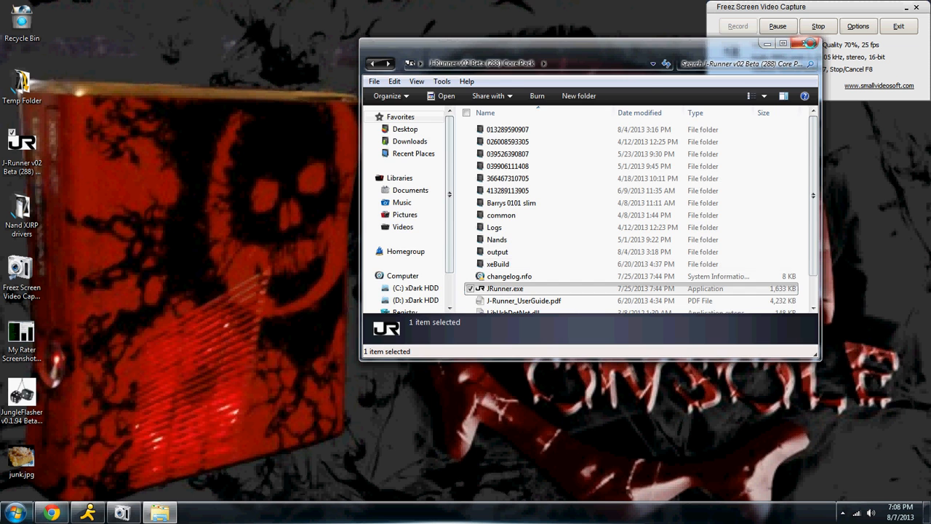
{"action": "left_click", "coordinate": [806, 43]}
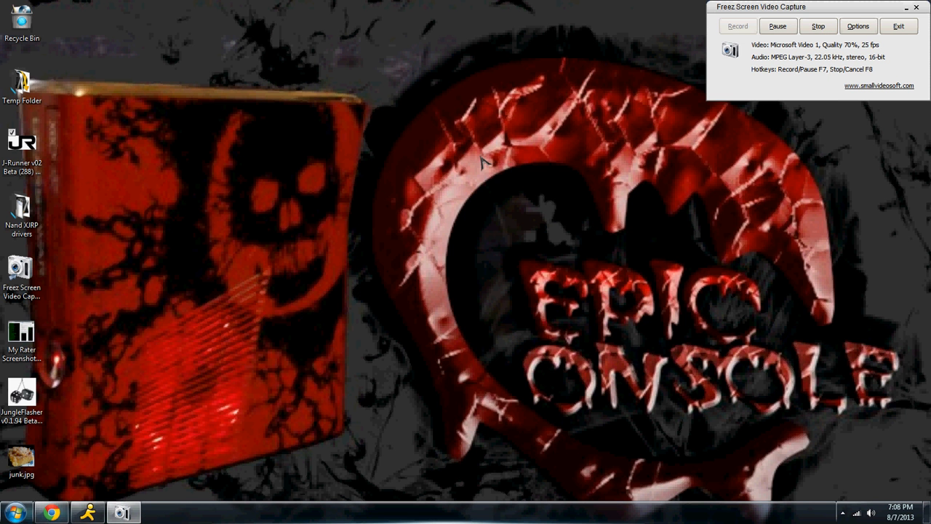
{"action": "mouse_move", "coordinate": [481, 119]}
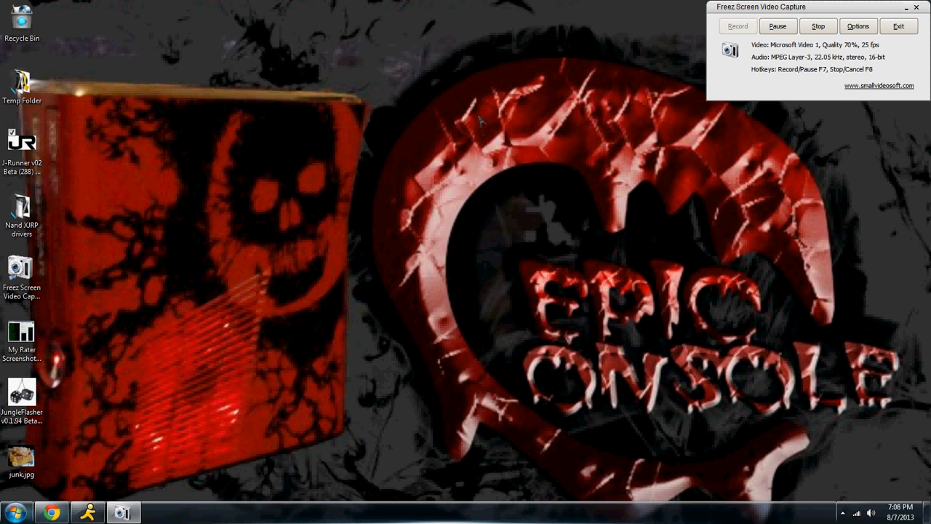
{"action": "mouse_move", "coordinate": [487, 123]}
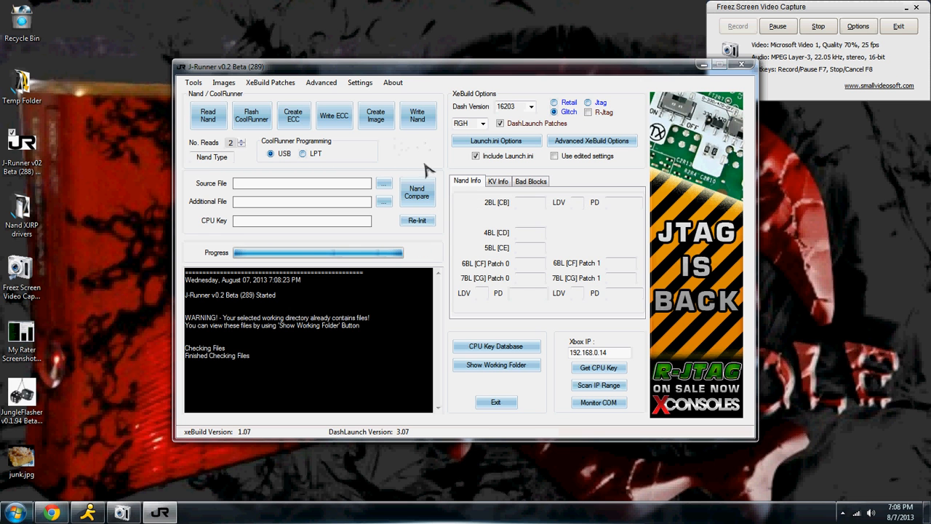
{"action": "mouse_move", "coordinate": [429, 159]}
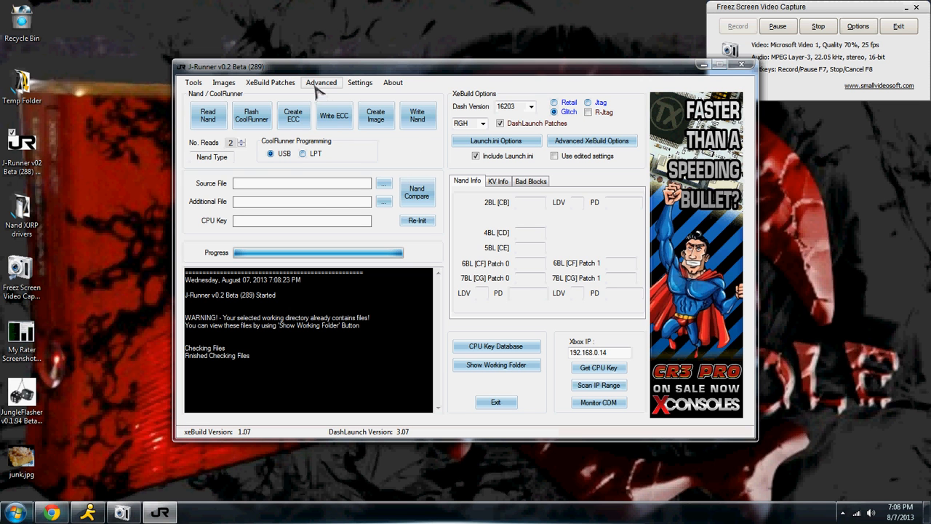
Show J-Runner's Tools menu with its utility list
{"action": "left_click", "coordinate": [320, 81]}
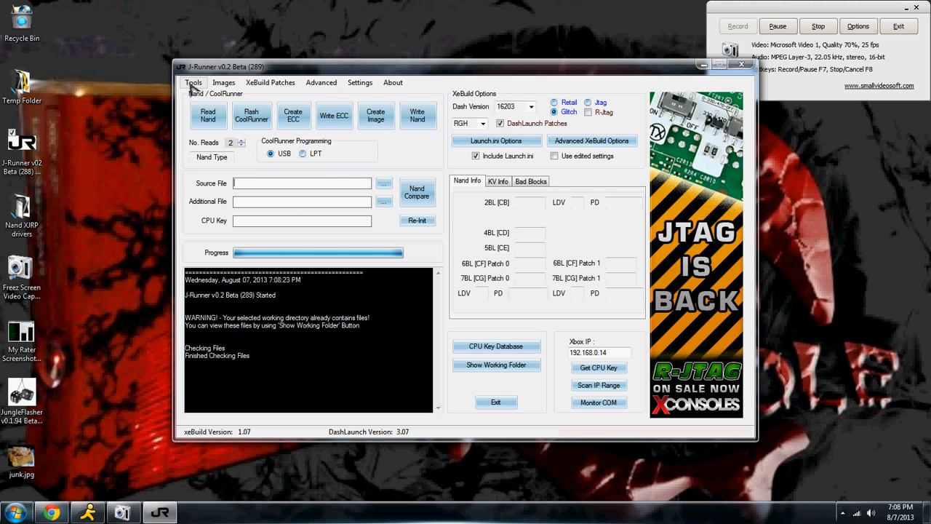
{"action": "left_click", "coordinate": [192, 81]}
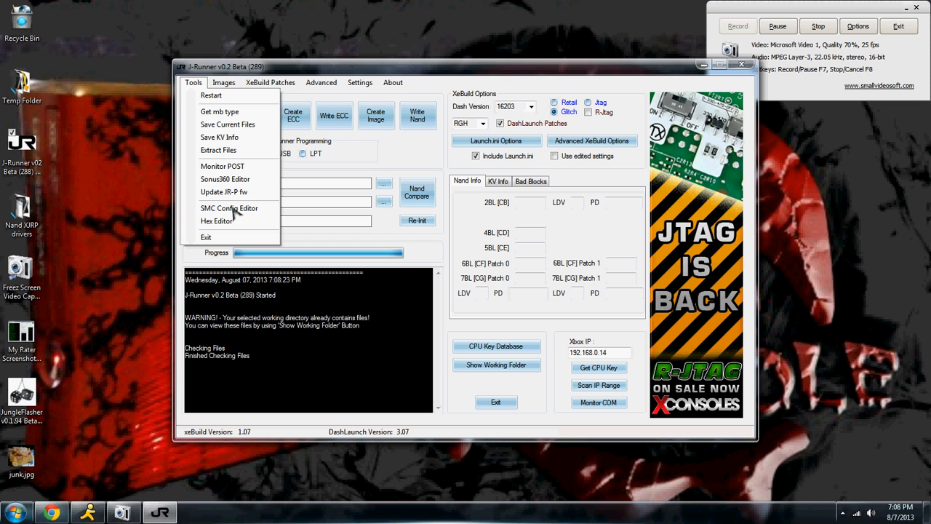
{"action": "mouse_move", "coordinate": [235, 195]}
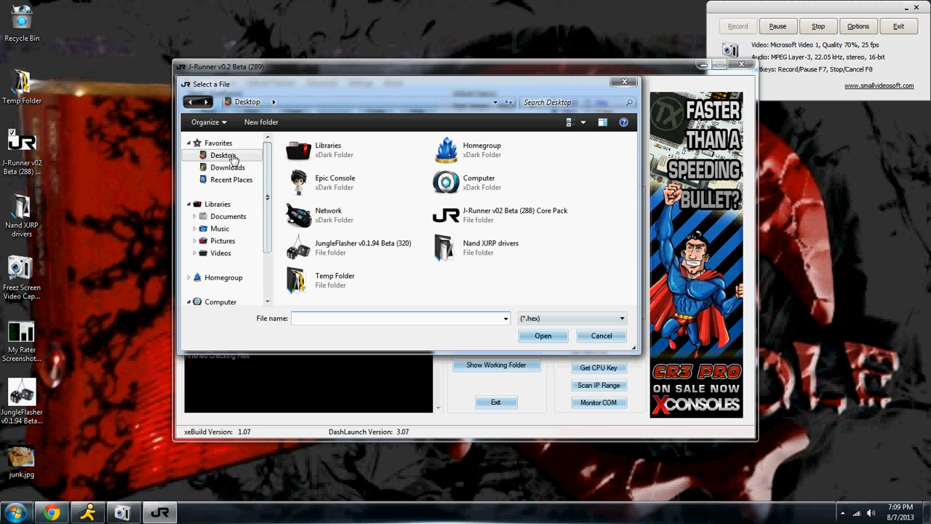
Load PICFLASH_E_1_0_5-IRP-V2.HEX from the Core Pack's common folder to reflash the programmer
{"action": "double_click", "coordinate": [516, 214]}
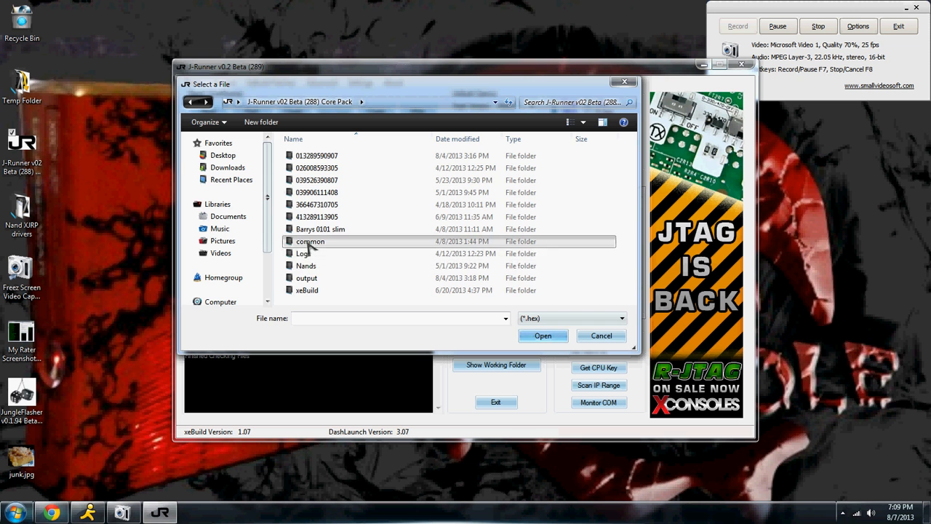
{"action": "double_click", "coordinate": [310, 241]}
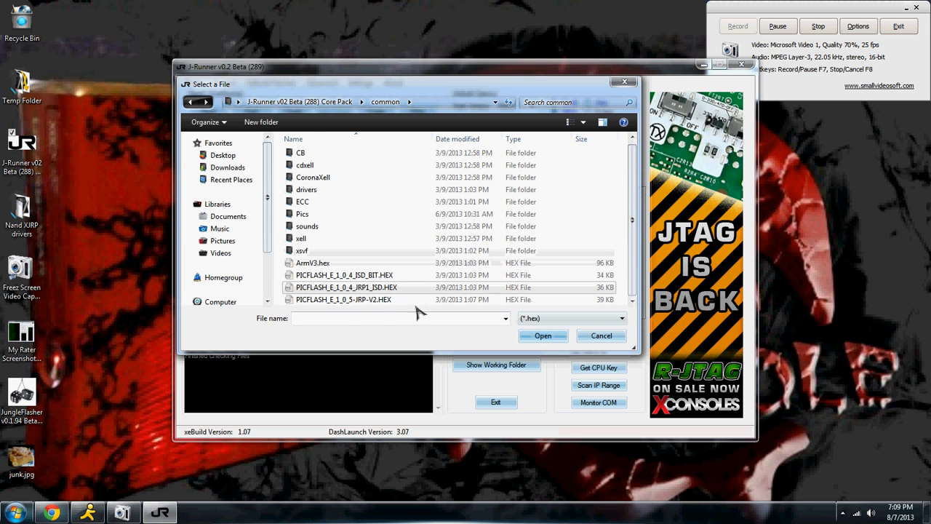
{"action": "left_click", "coordinate": [343, 300]}
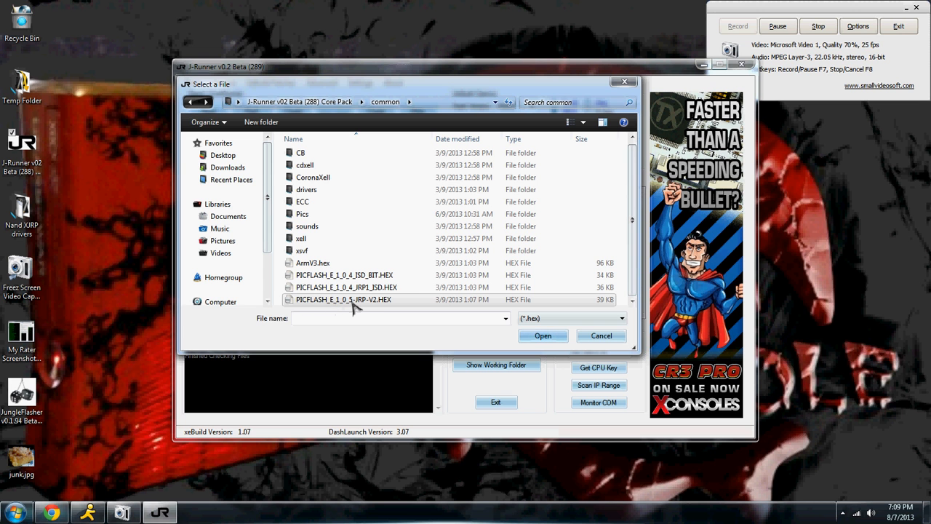
{"action": "mouse_move", "coordinate": [348, 304]}
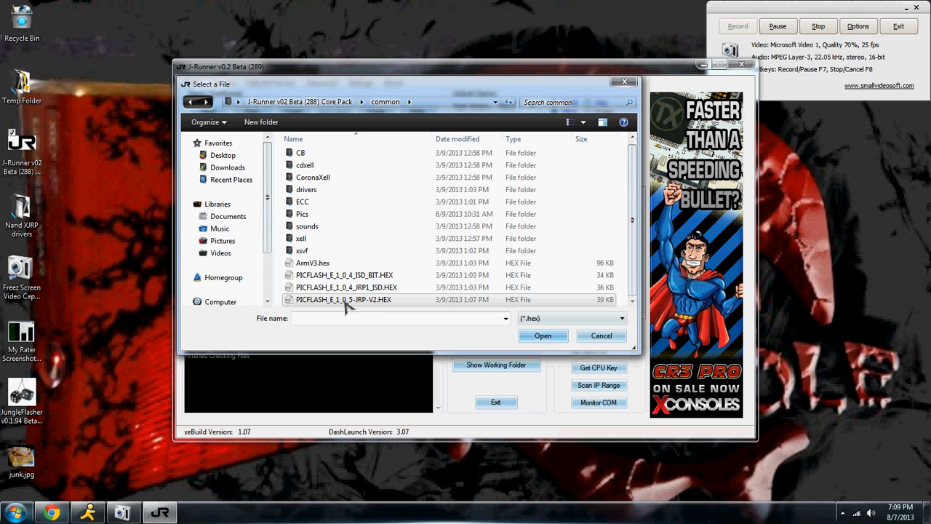
{"action": "mouse_move", "coordinate": [379, 308]}
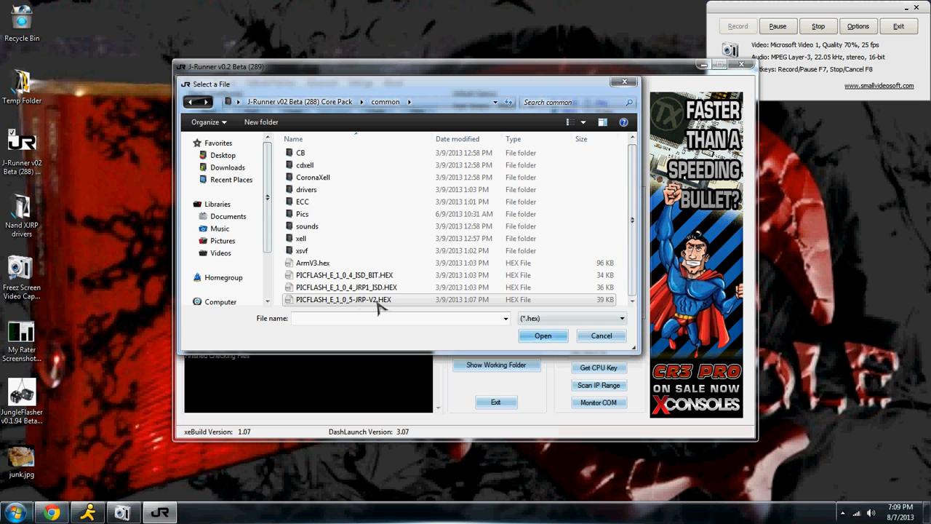
{"action": "mouse_move", "coordinate": [351, 307]}
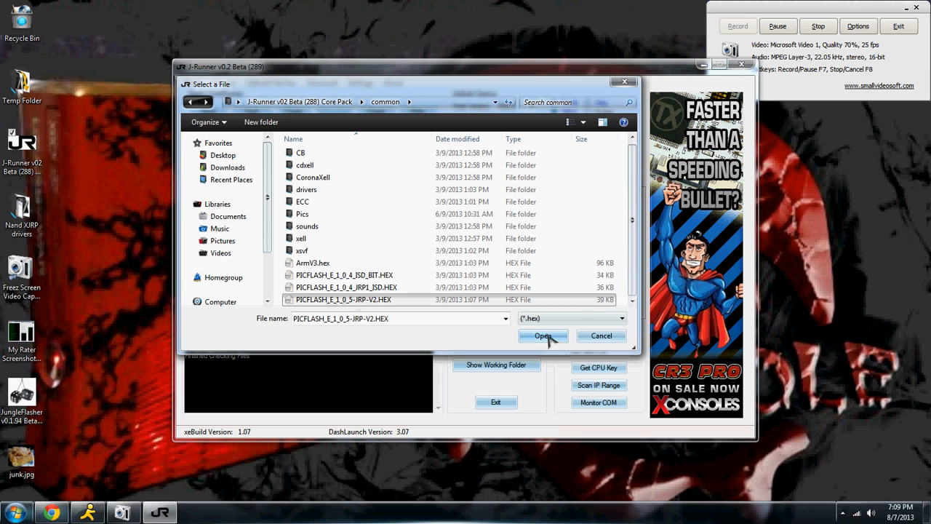
{"action": "left_click", "coordinate": [542, 335]}
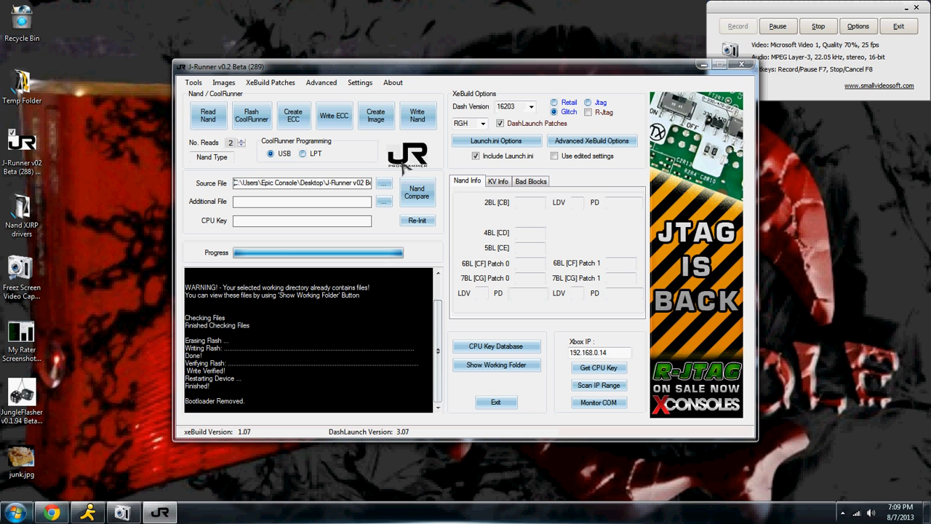
{"action": "mouse_move", "coordinate": [401, 175]}
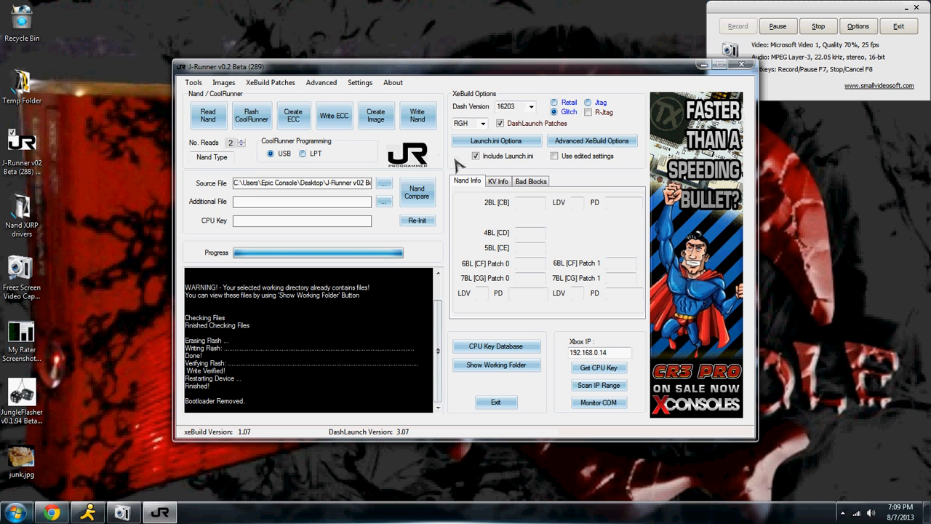
{"action": "mouse_move", "coordinate": [440, 153]}
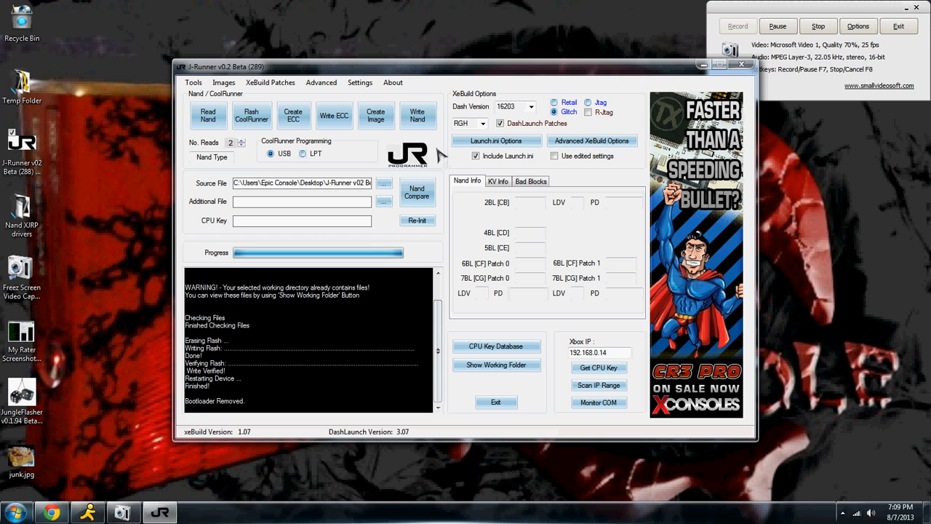
{"action": "mouse_move", "coordinate": [440, 153]}
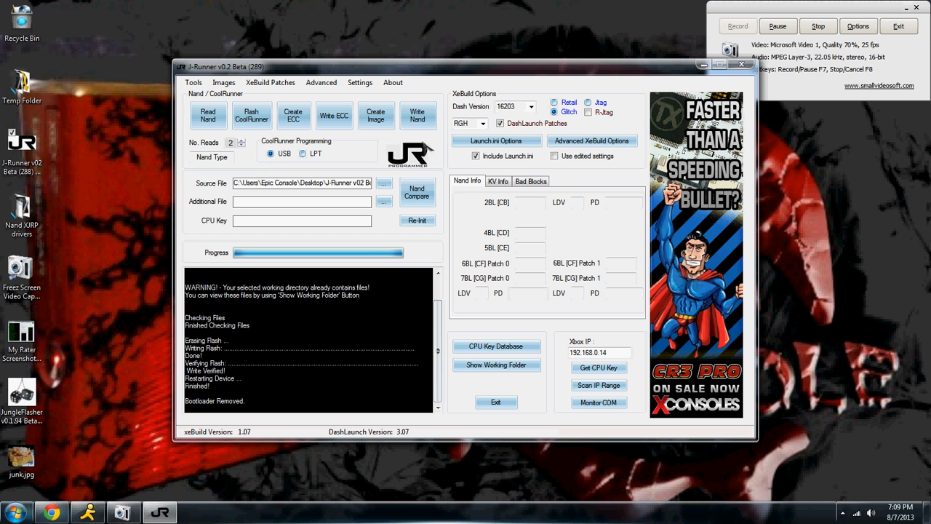